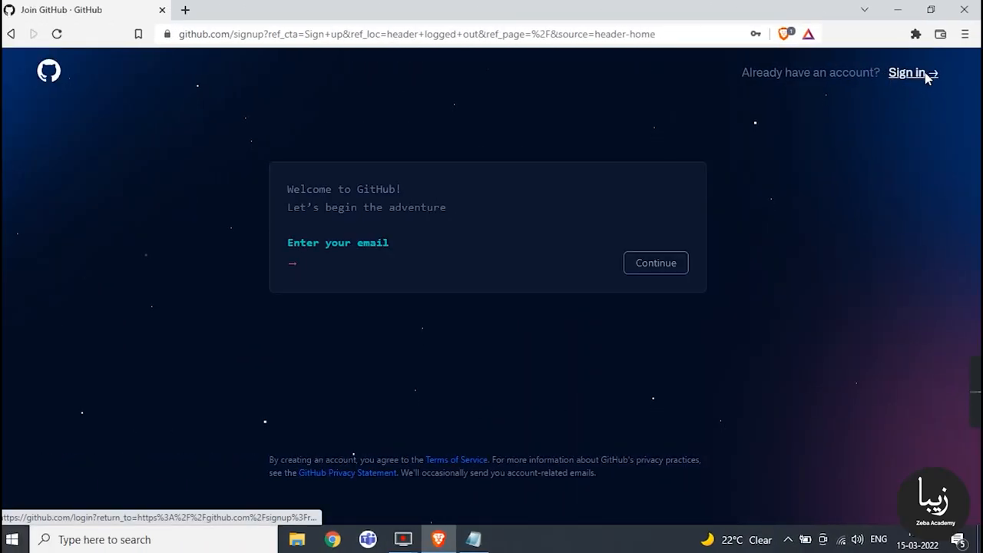
# Sign in to GitHub with the existing account and reach the home dashboard.
pyautogui.click(910, 73)
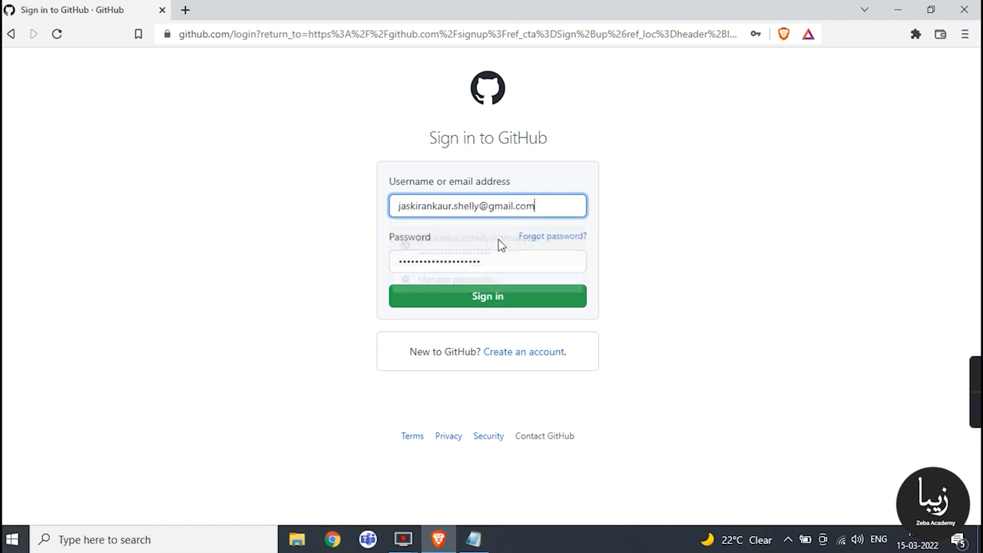
pyautogui.click(488, 295)
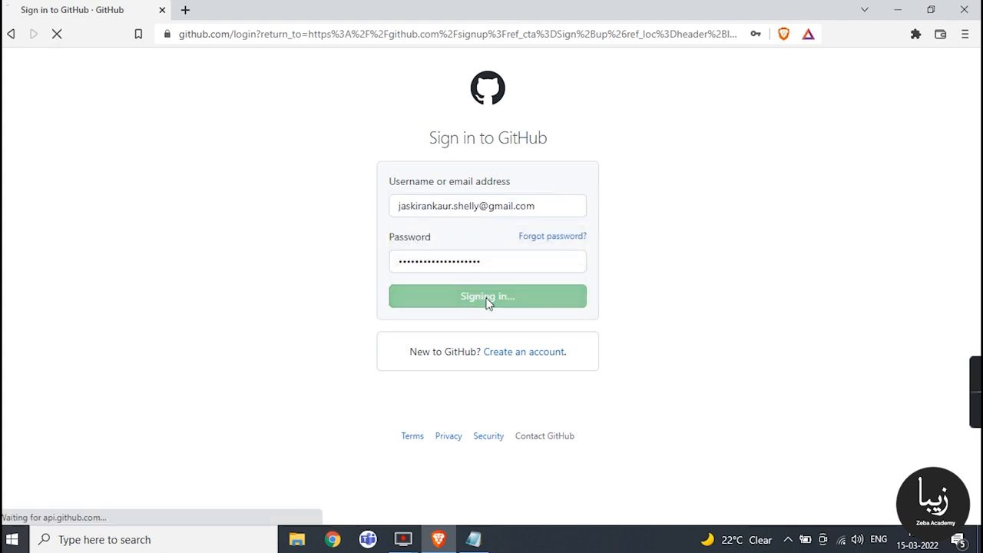
pyautogui.click(489, 295)
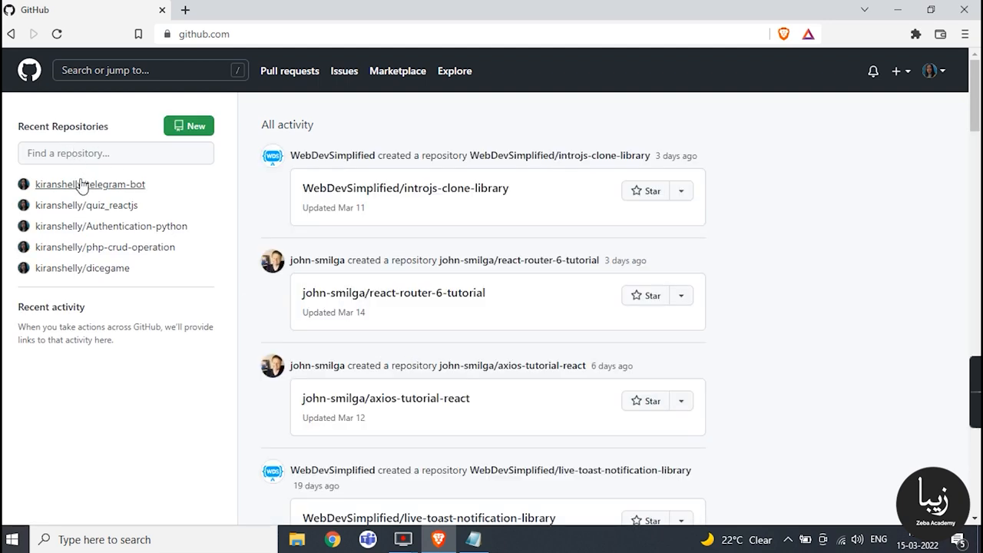
# Start a new repository and name it my-bot.
pyautogui.click(189, 126)
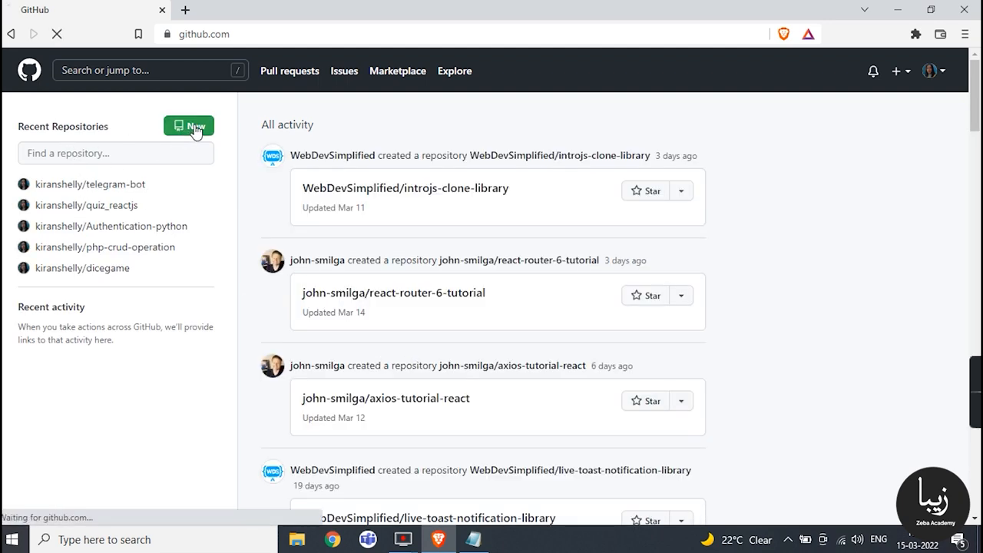
pyautogui.click(189, 126)
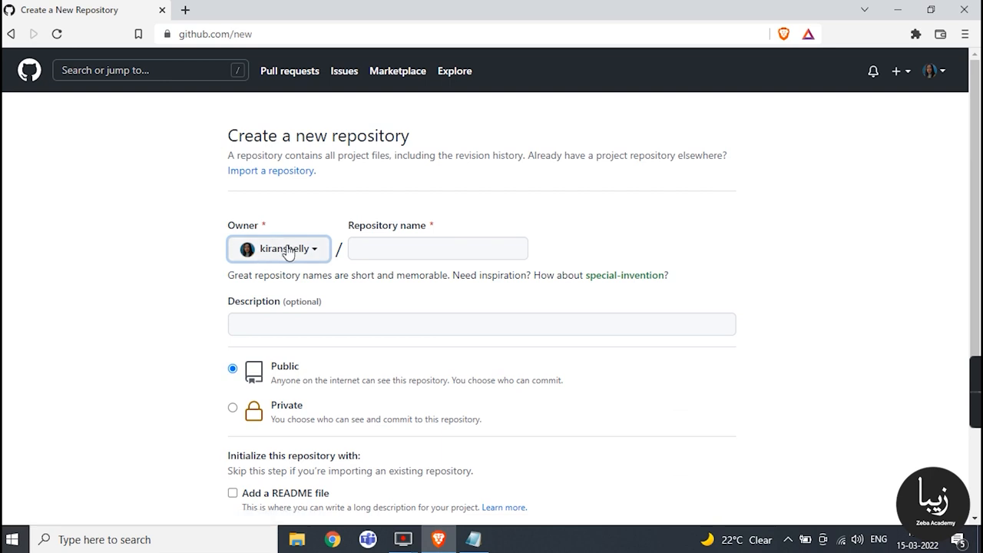
pyautogui.click(438, 249)
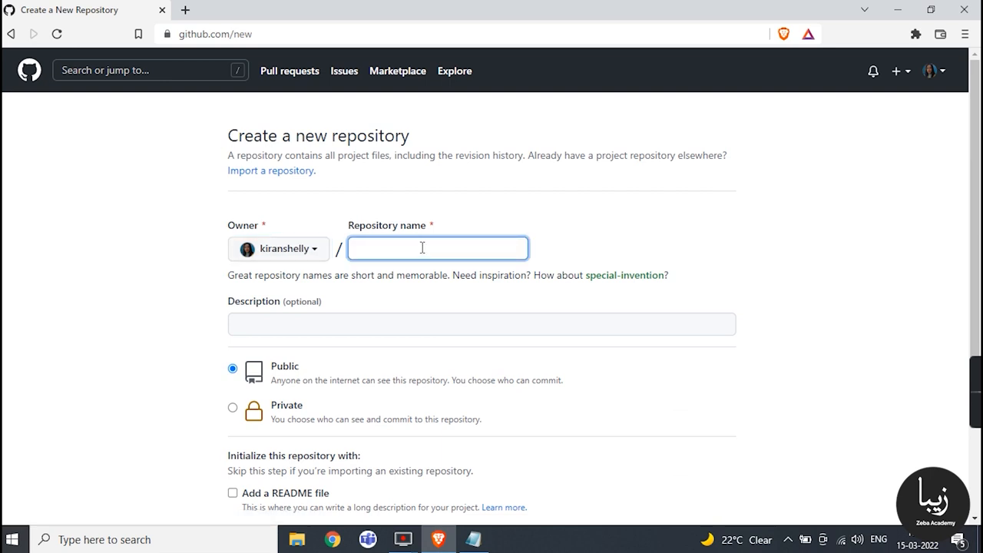
pyautogui.write('my-bot')
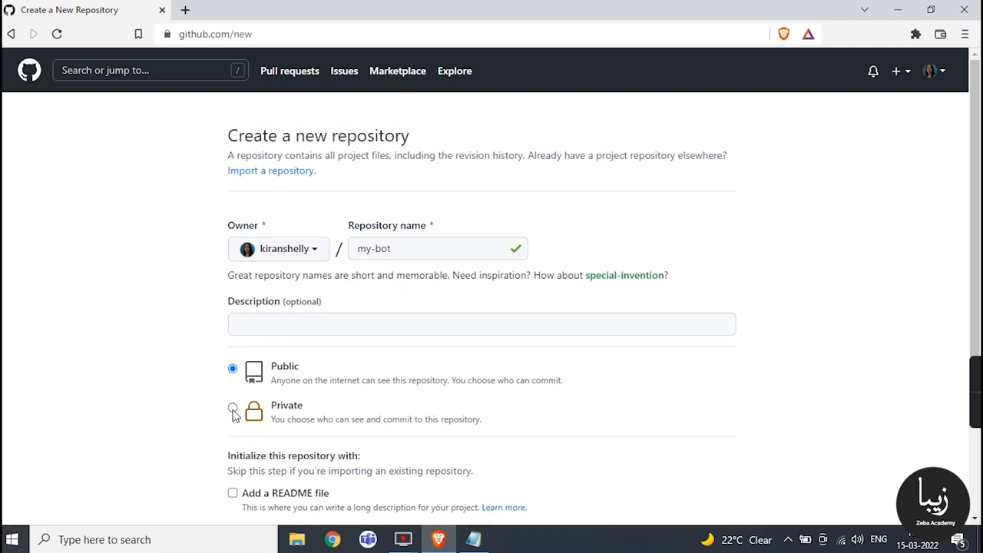
# Make the repository private, include a README, and create it.
pyautogui.click(234, 411)
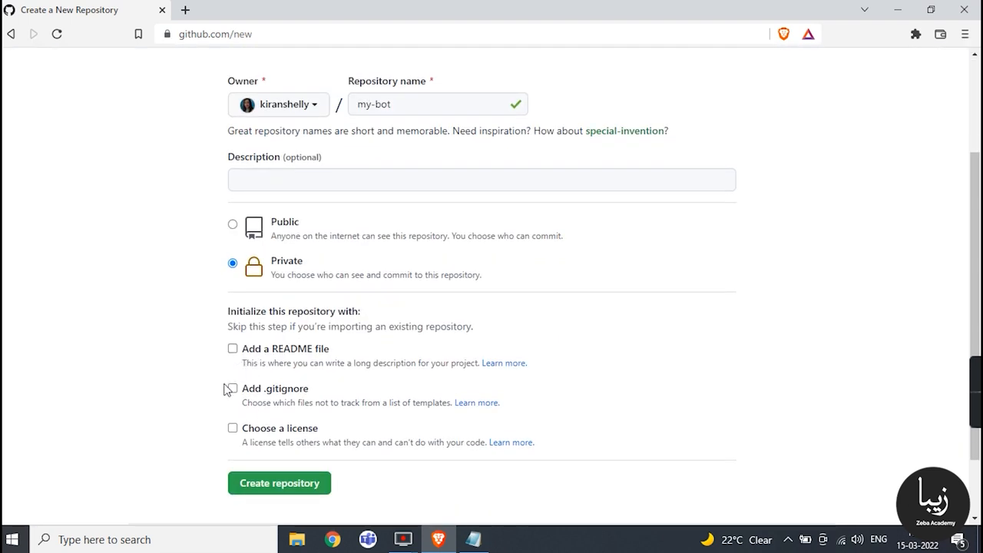
pyautogui.click(232, 349)
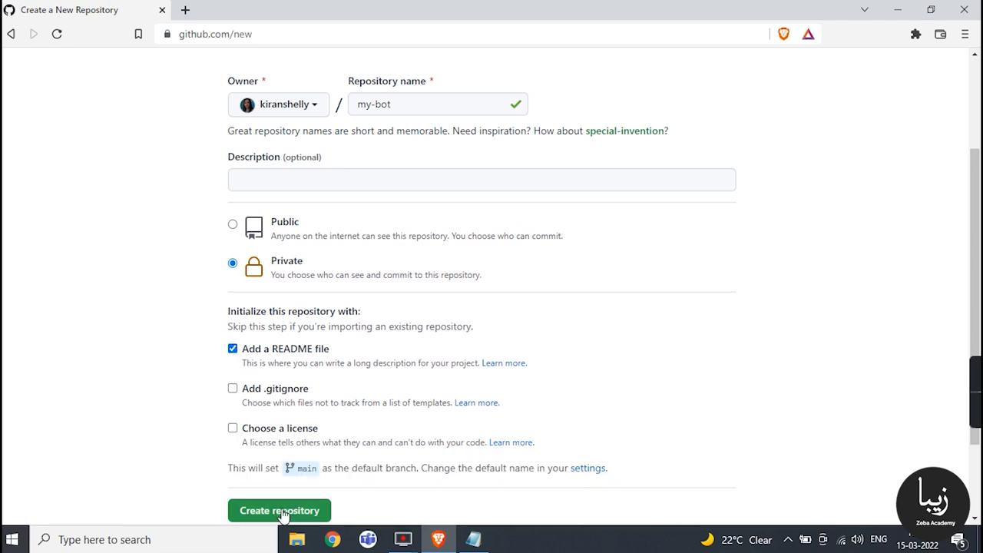
pyautogui.click(279, 510)
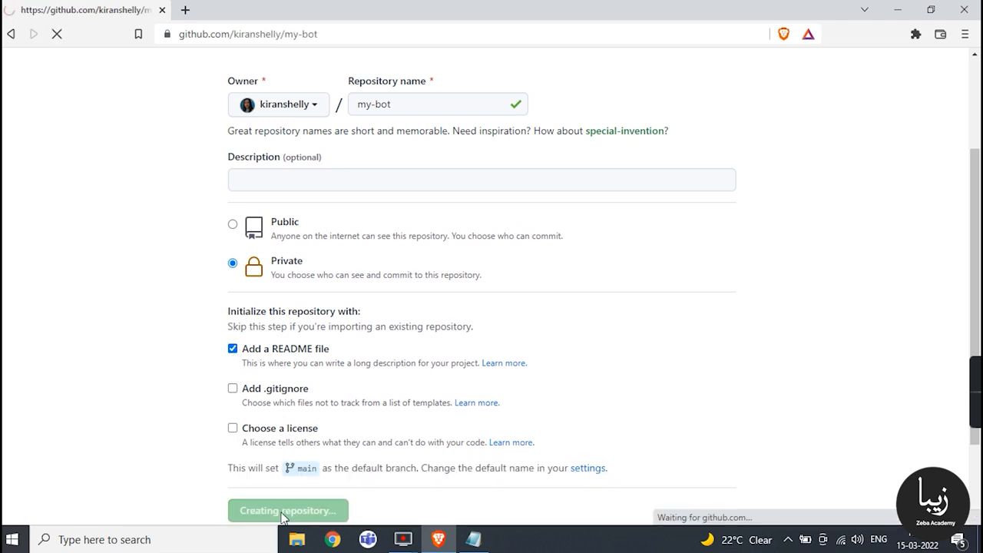
# Send the my-bot repository to GitHub Desktop via the Code menu, allowing the browser to launch it.
pyautogui.click(289, 511)
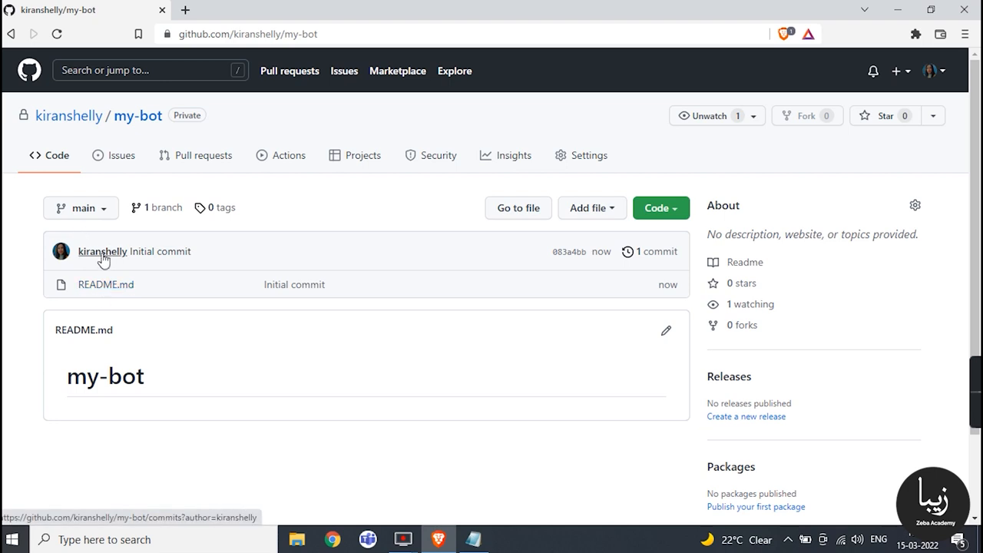
pyautogui.moveTo(191, 115)
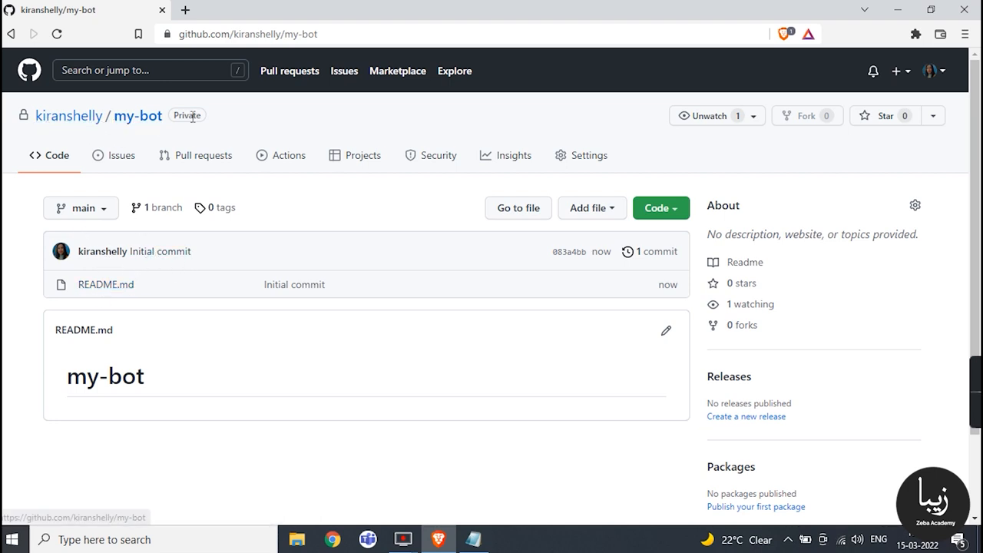
pyautogui.moveTo(591, 214)
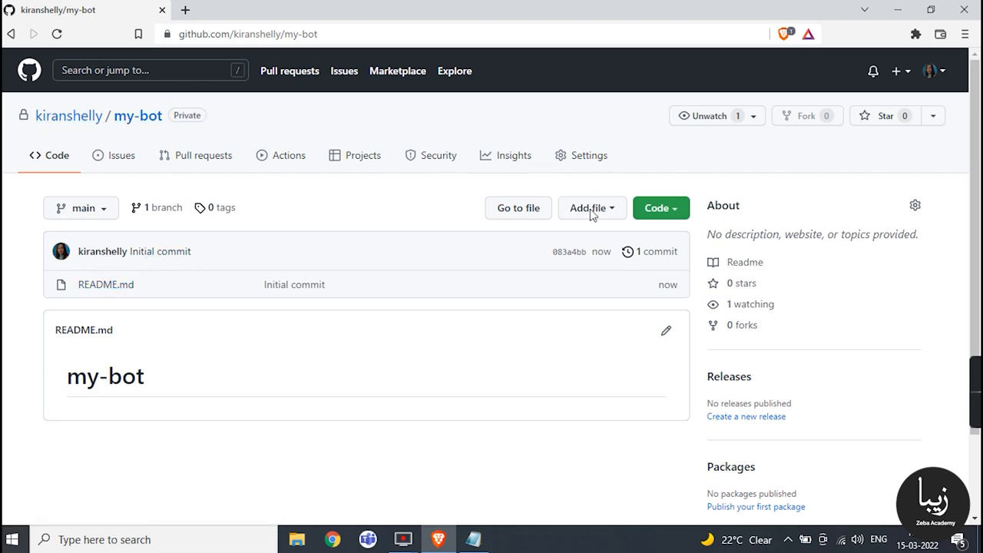
pyautogui.click(661, 208)
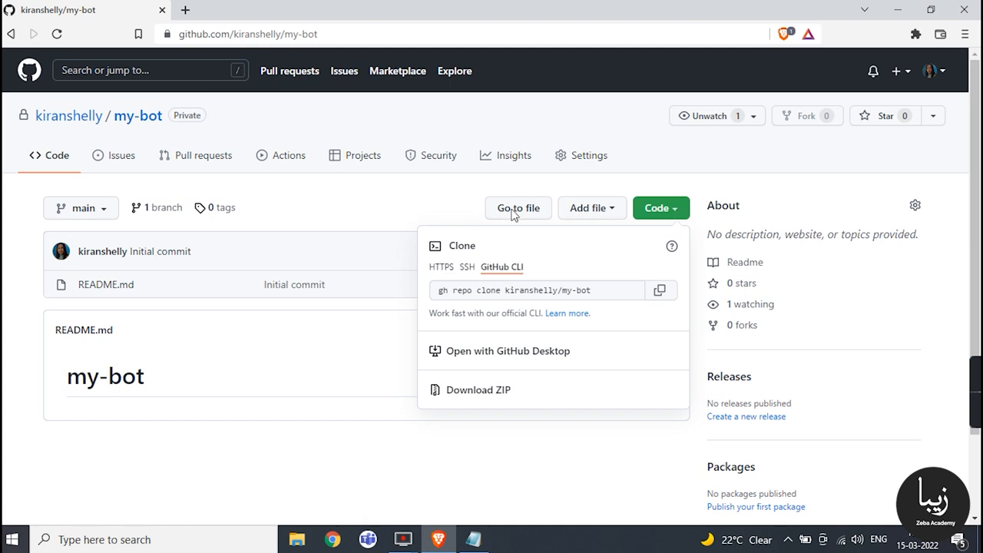
pyautogui.moveTo(507, 356)
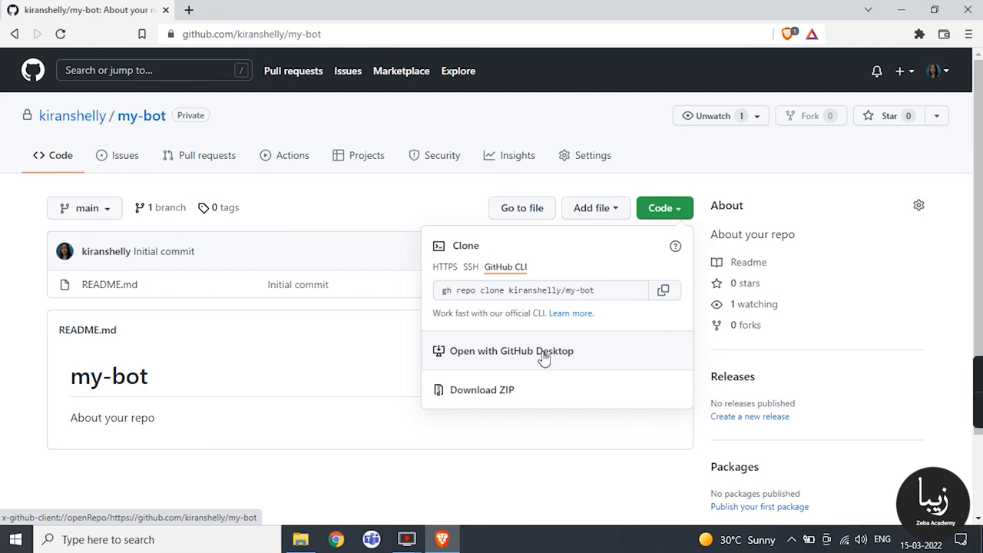
pyautogui.click(510, 350)
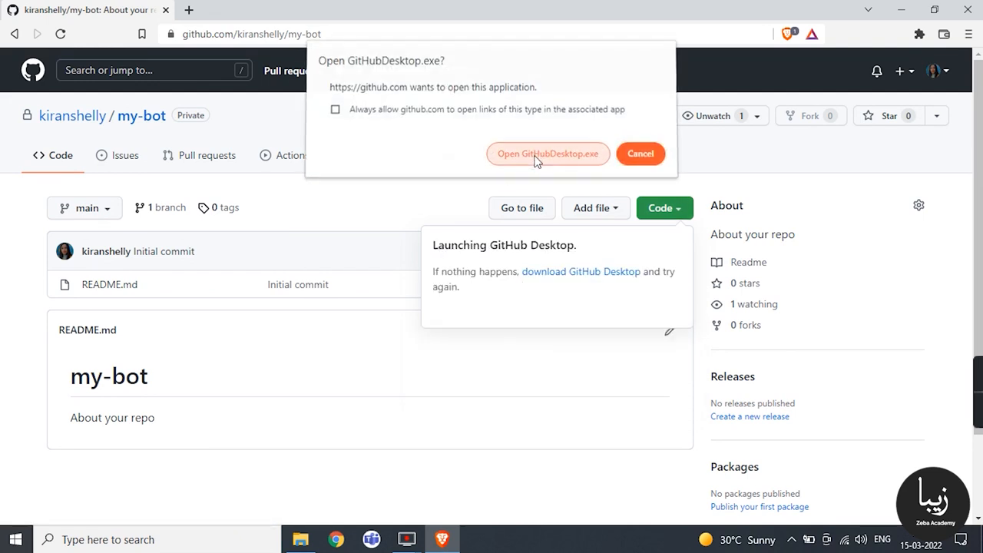
pyautogui.click(549, 153)
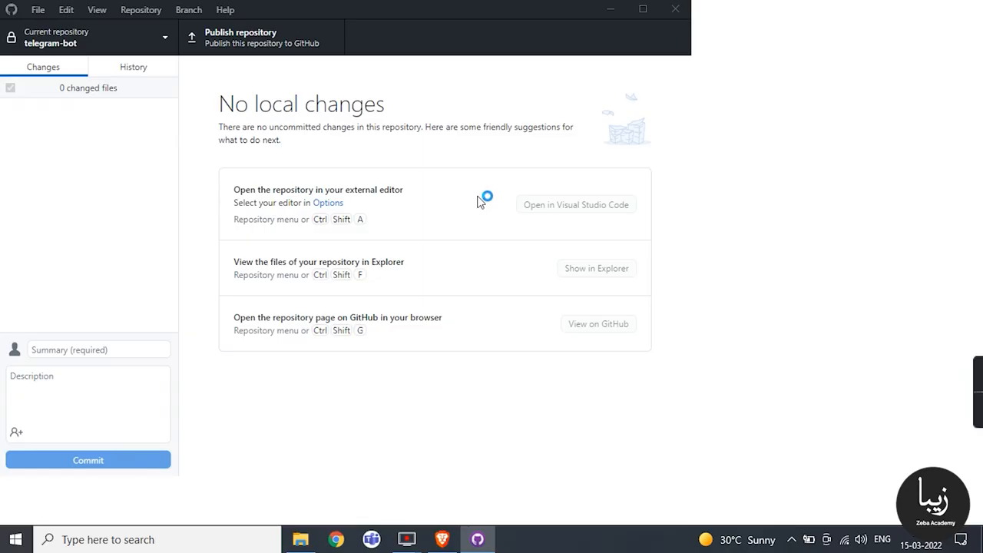
# Clone my-bot into the Desktop\Bot folder from the Clone a repository dialog.
pyautogui.click(630, 301)
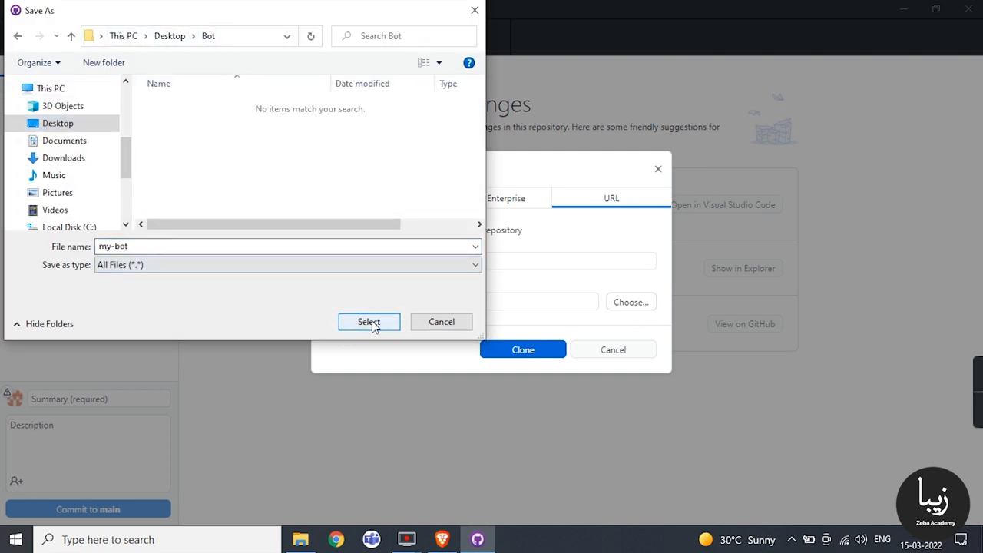
pyautogui.click(369, 323)
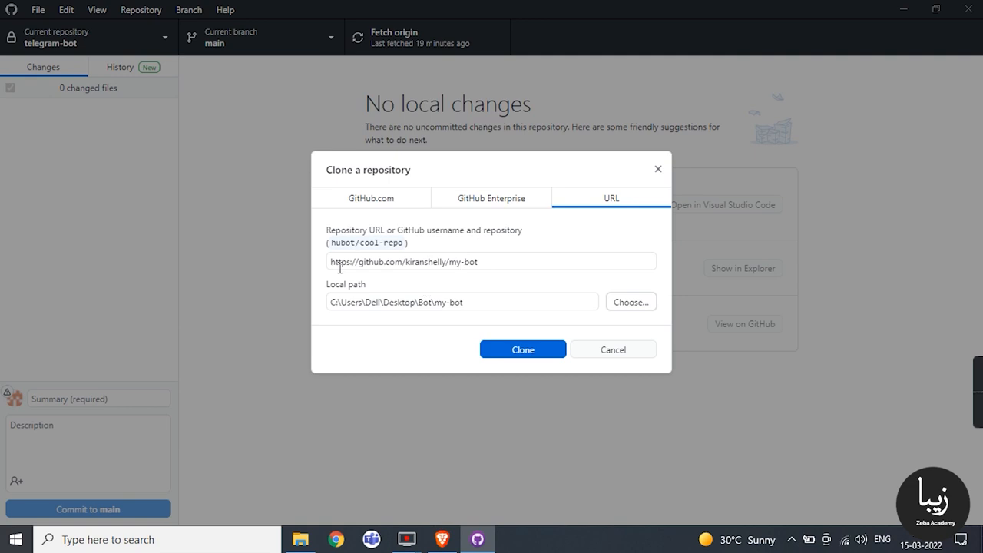
pyautogui.click(522, 349)
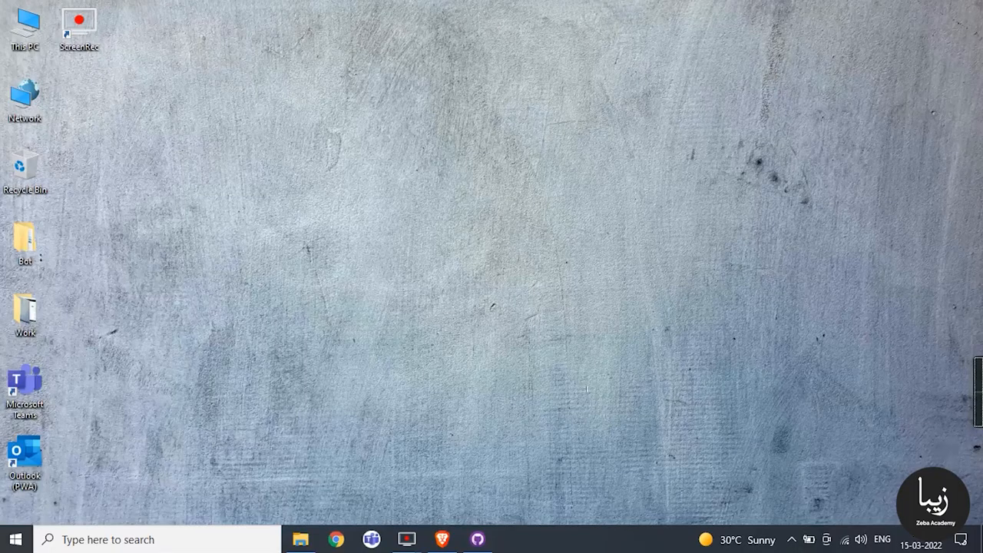
pyautogui.moveTo(34, 234)
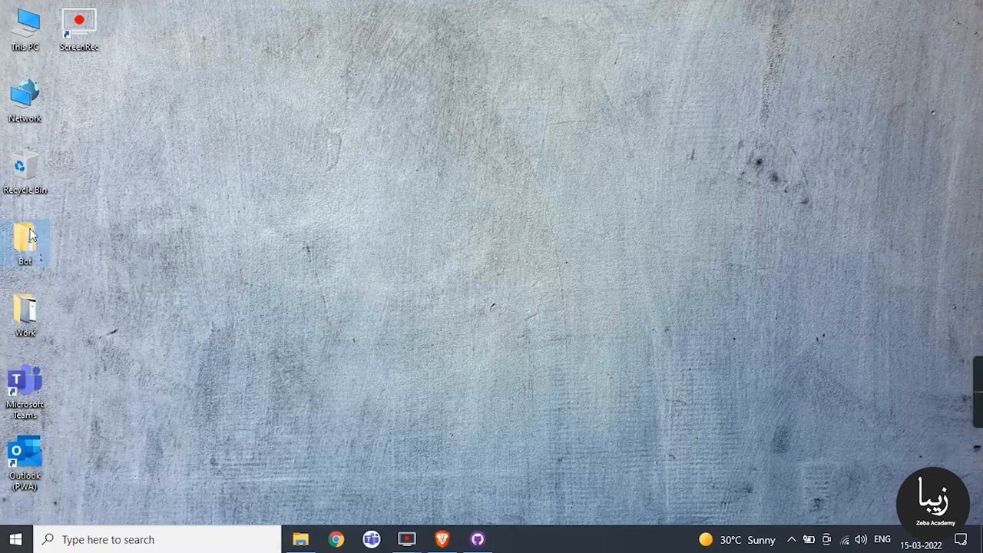
# View the Bot folder from the desktop, then launch Visual Studio Code from the taskbar search.
pyautogui.doubleClick(25, 243)
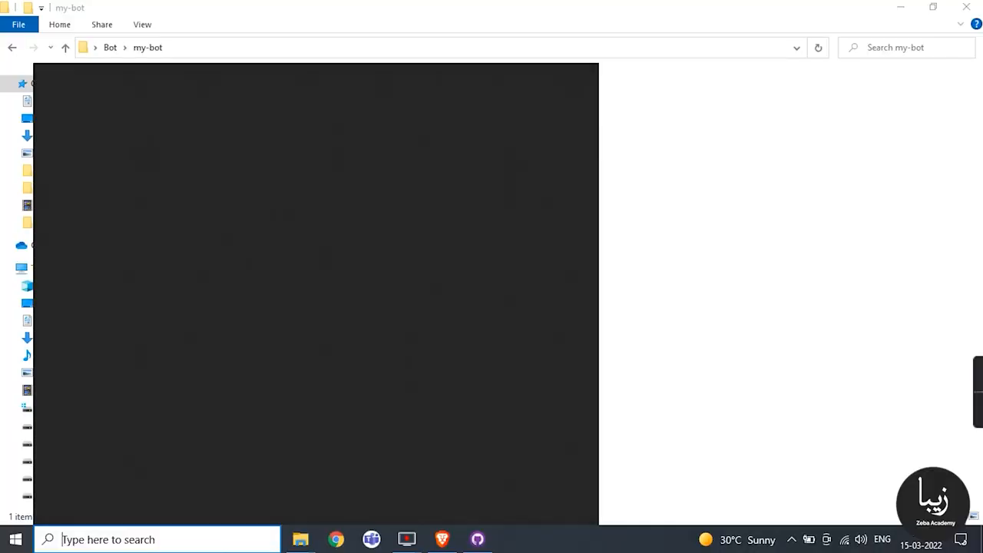
pyautogui.write('VS Code')
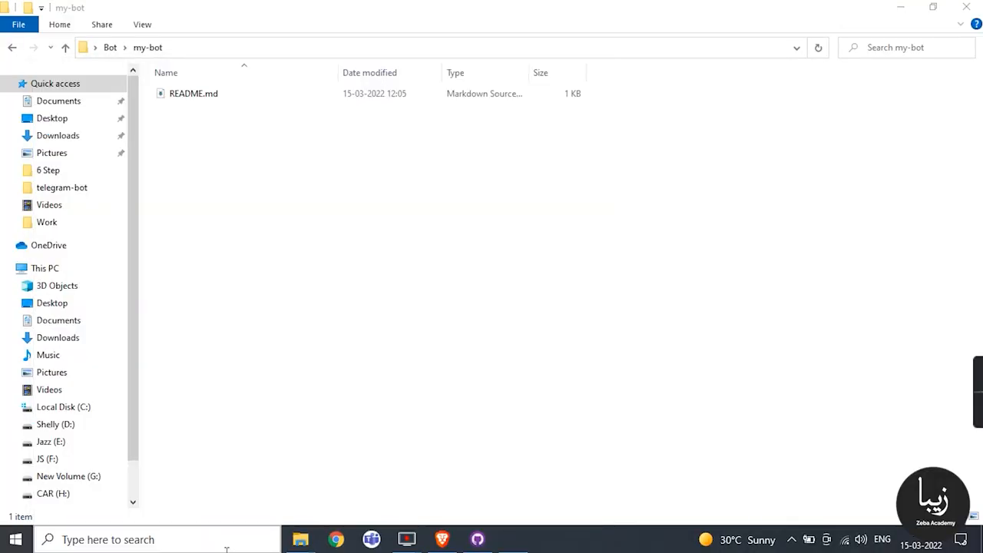
pyautogui.click(513, 538)
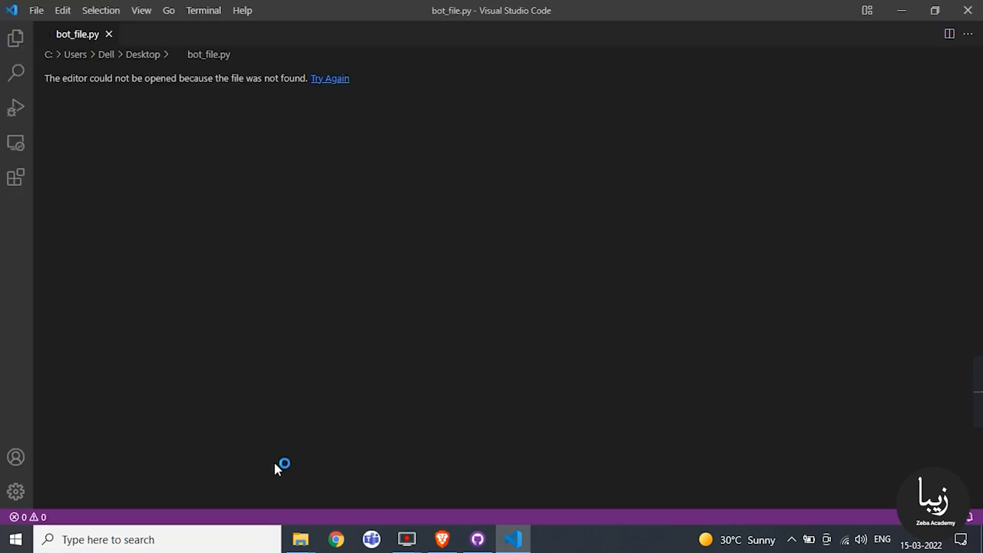
# Open Desktop\Bot\my-bot as the VS Code workspace folder.
pyautogui.click(37, 9)
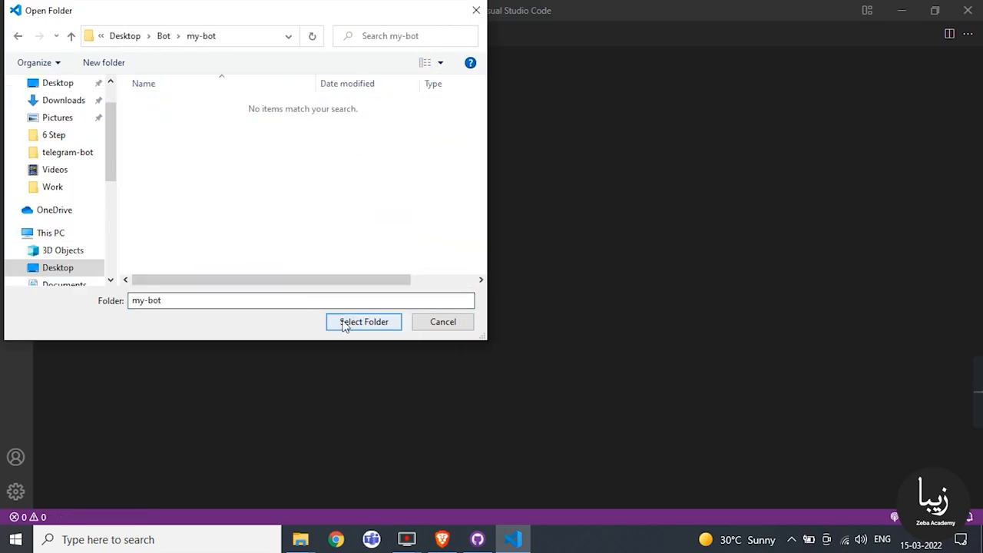
pyautogui.click(363, 322)
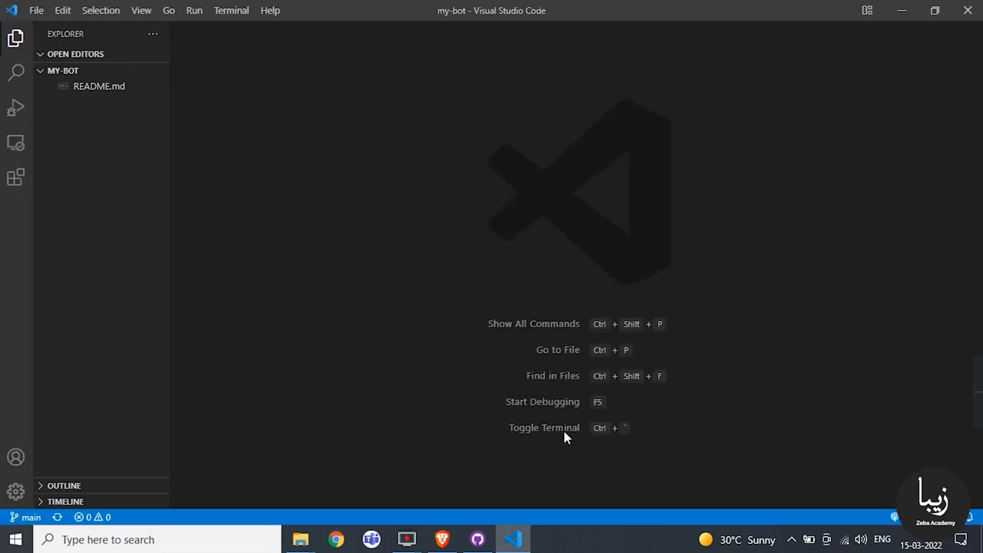
# Start a new Command Prompt terminal in the project.
pyautogui.click(544, 427)
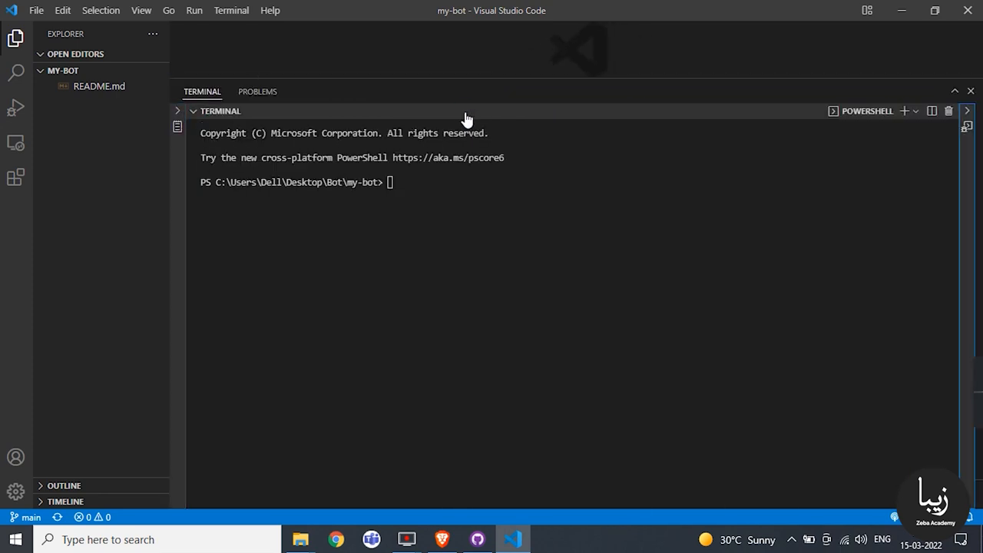
pyautogui.click(908, 110)
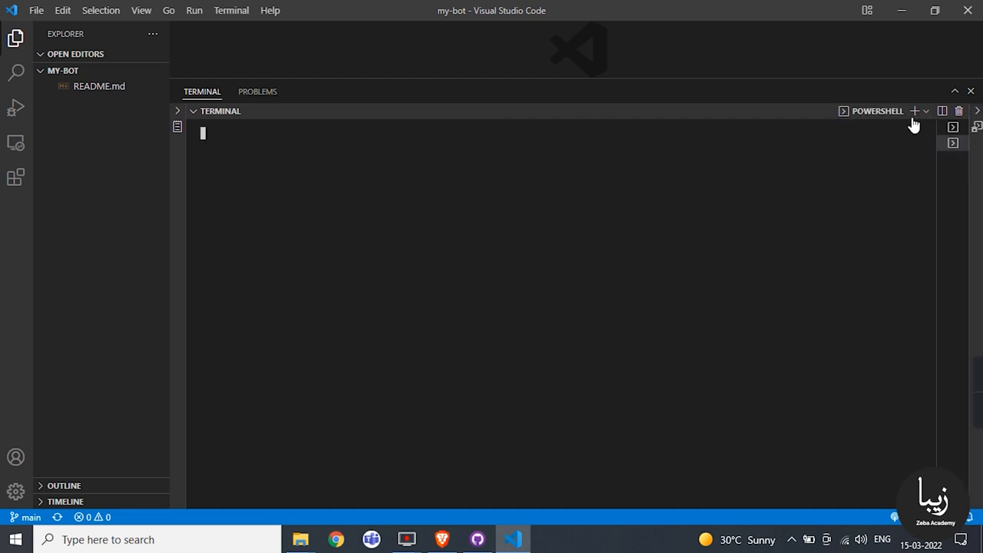
pyautogui.click(913, 111)
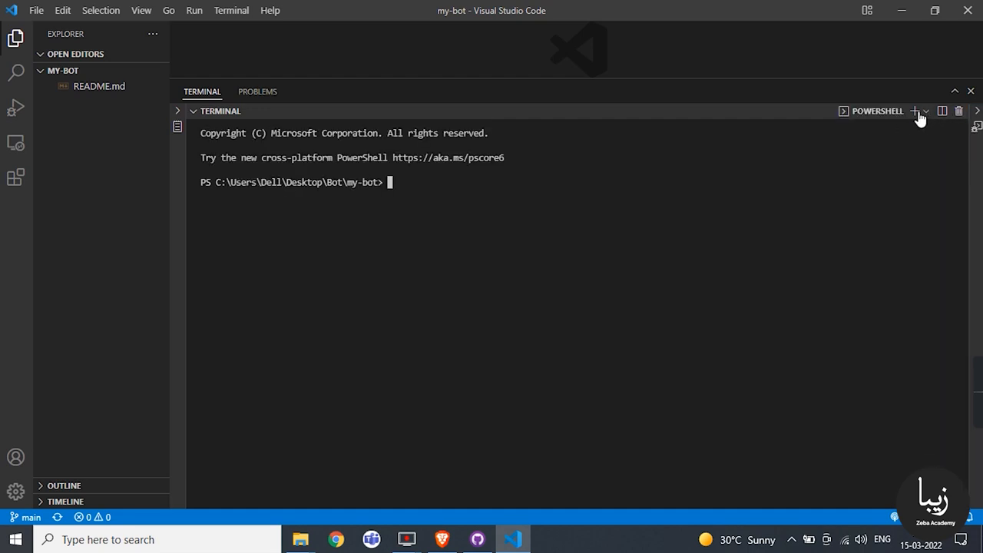
pyautogui.moveTo(925, 115)
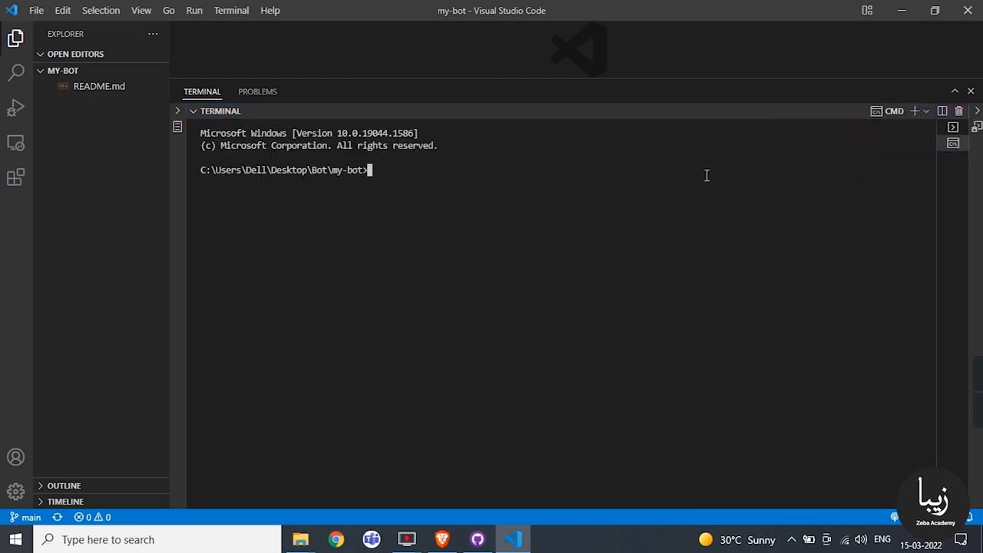
pyautogui.moveTo(381, 170)
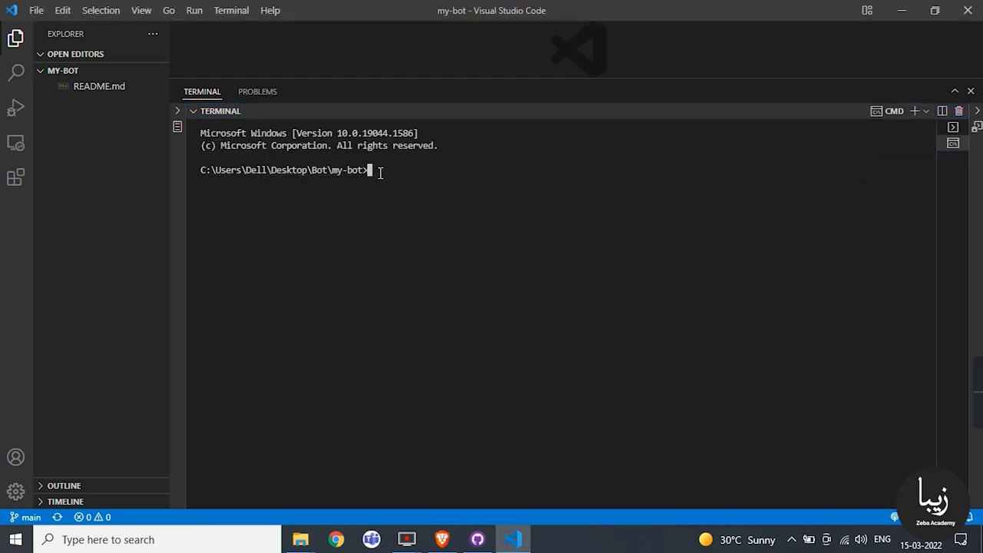
# Run 'python -m venv .' to create the virtual environment and expand its Scripts folder.
pyautogui.write('python -m')
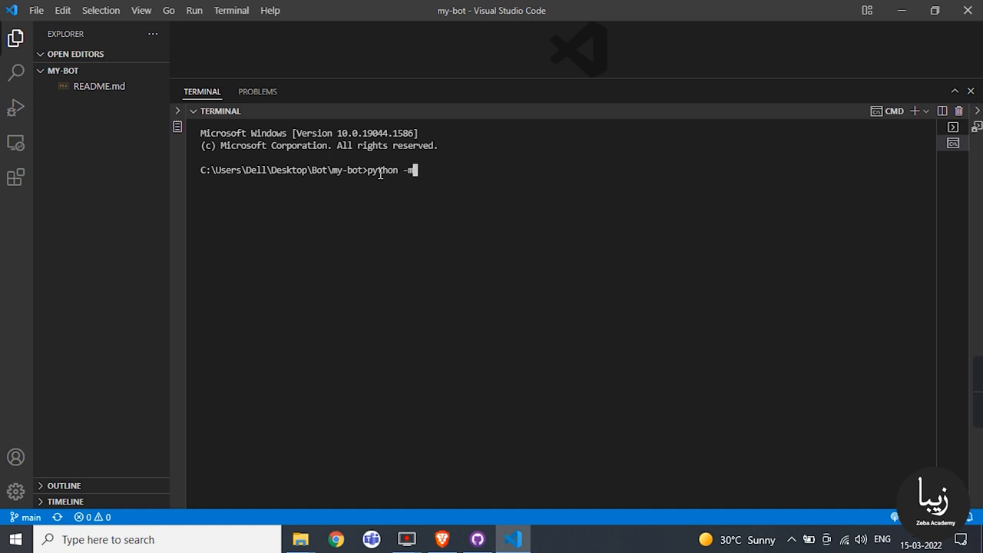
pyautogui.write('venv .')
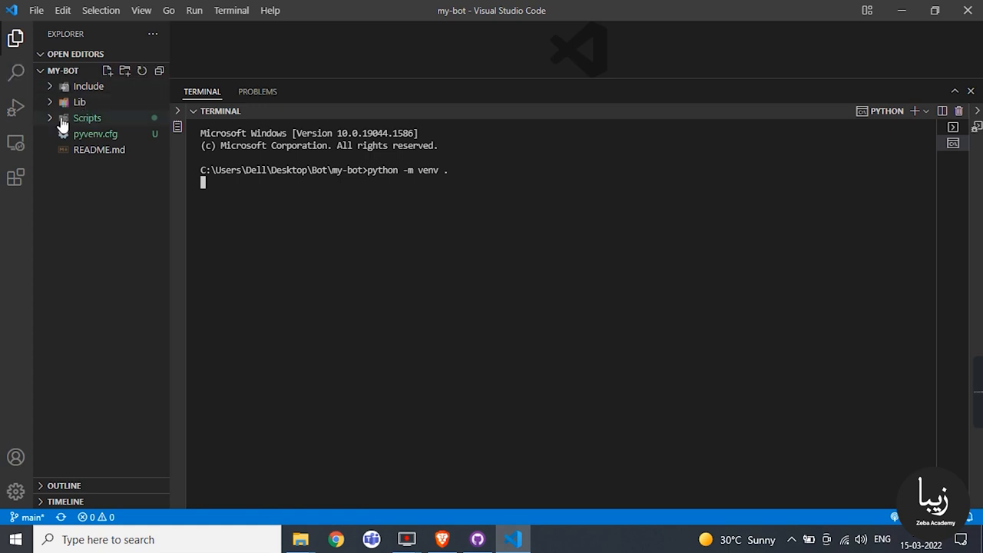
pyautogui.click(86, 117)
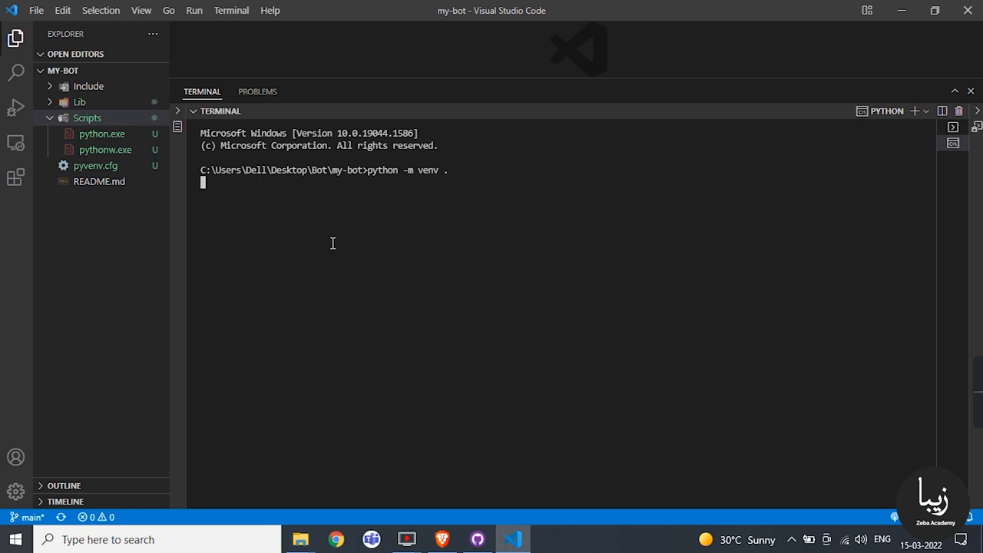
pyautogui.press('Enter')
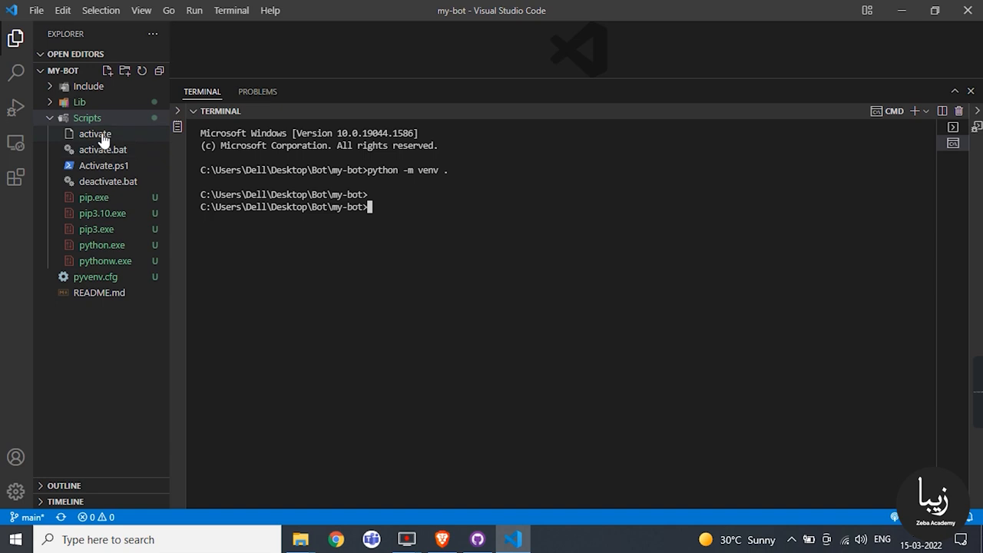
# Run cd Scripts, activate, then pip install python-telegram-bot in the environment.
pyautogui.write('cd Scripts')
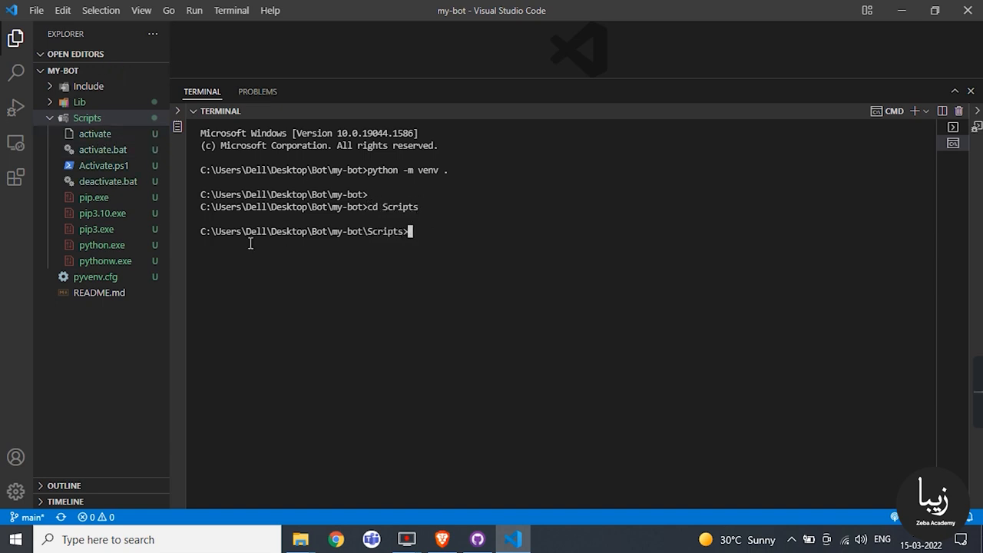
pyautogui.write('activate')
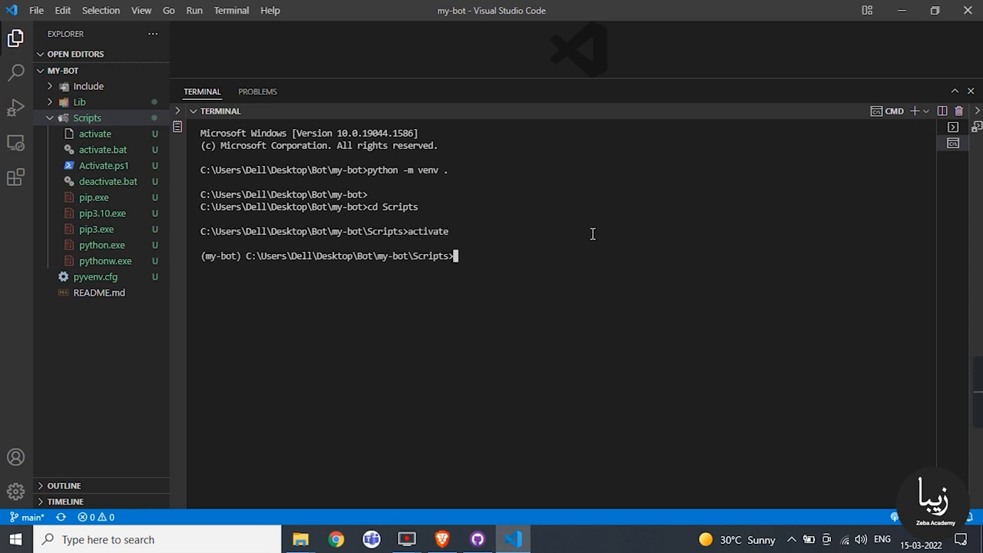
pyautogui.write('pip install pyt')
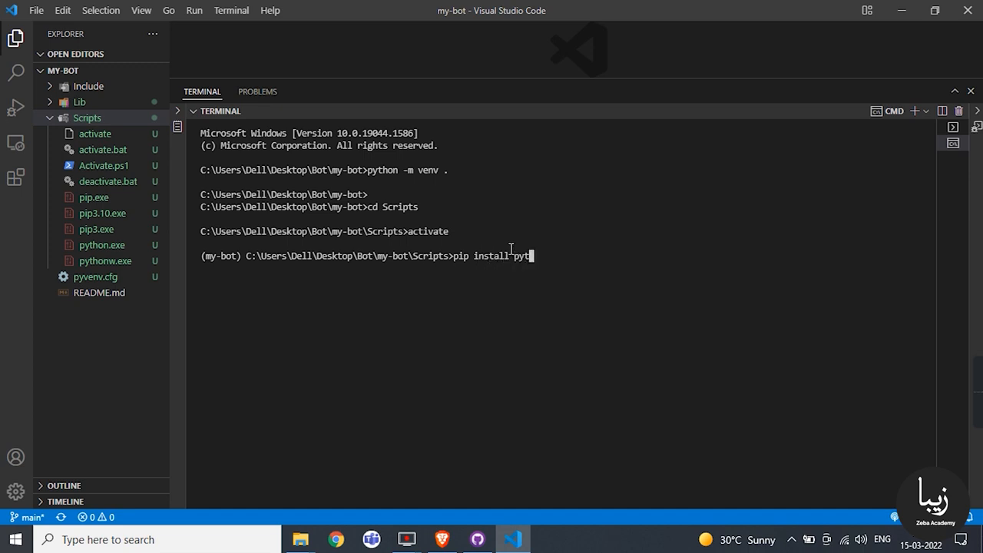
pyautogui.write('hon-telegram-')
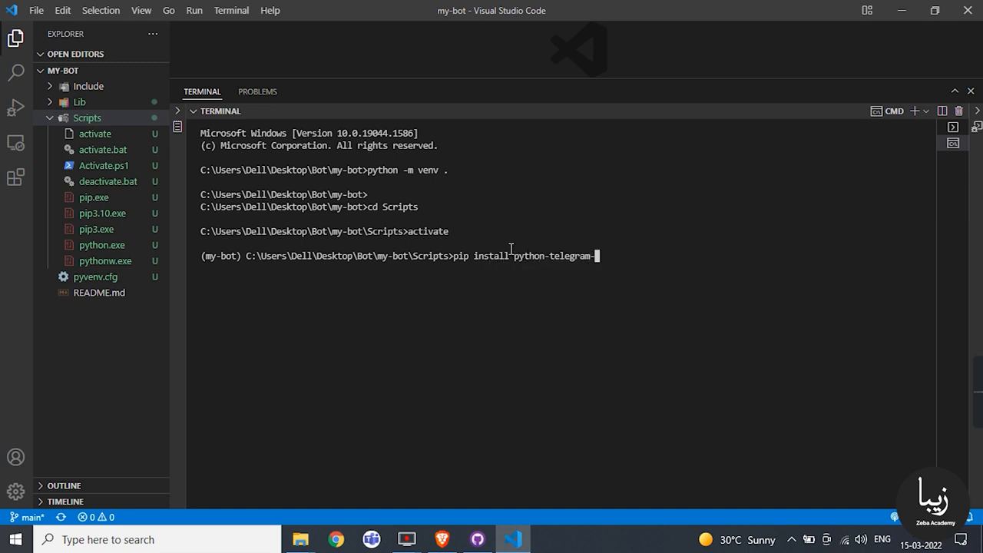
pyautogui.press('Enter')
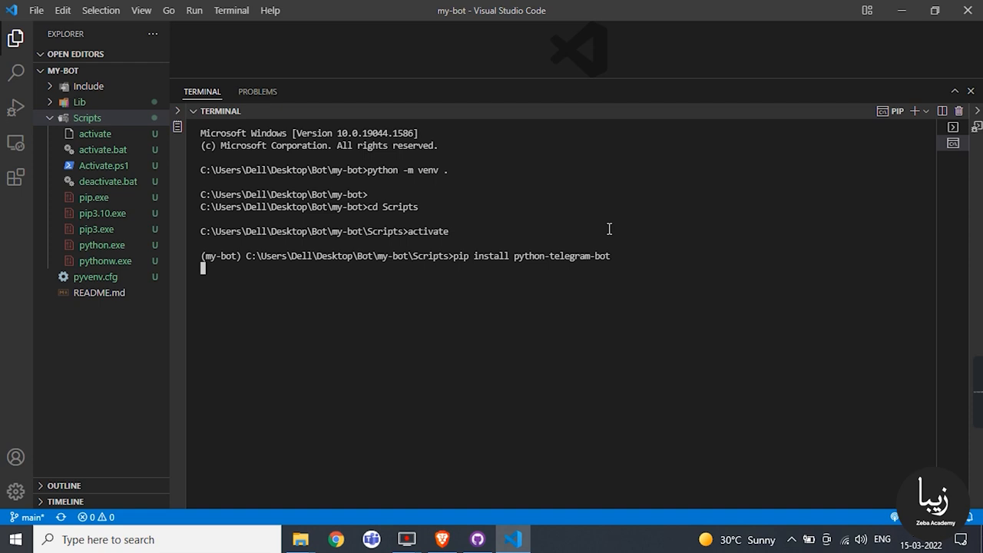
pyautogui.press('Enter')
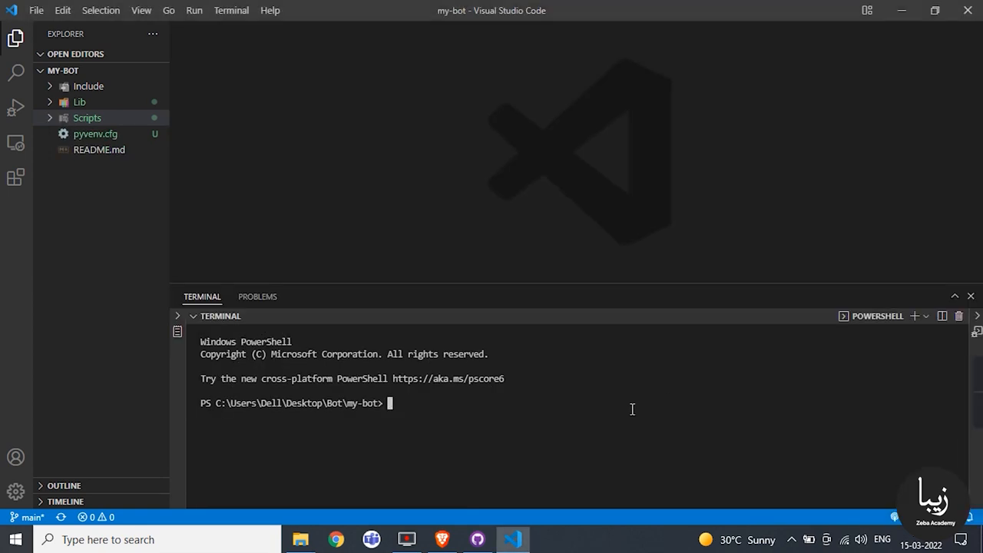
# Run 'pip freeze >requirements.txt' to write installed packages into requirements.txt.
pyautogui.write('pip i')
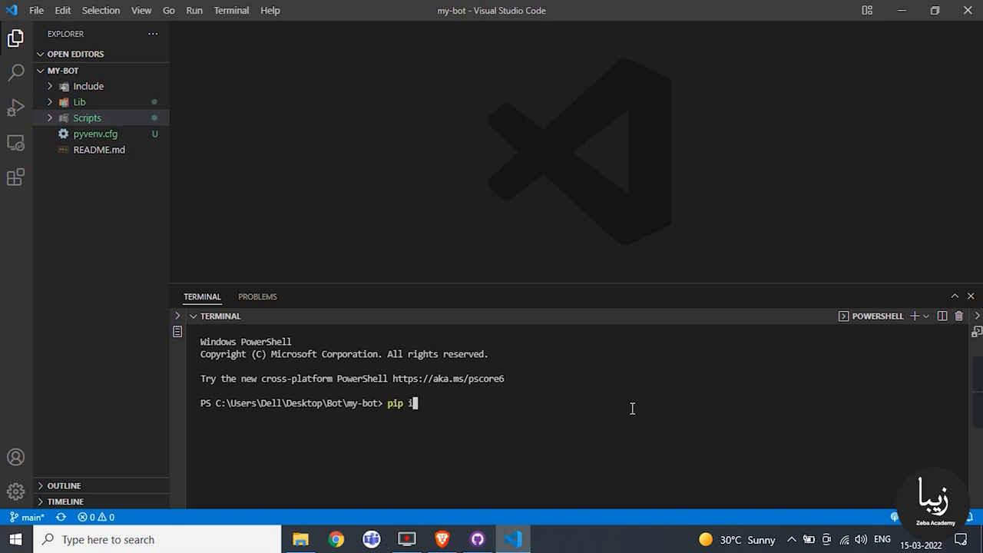
pyautogui.write('fre')
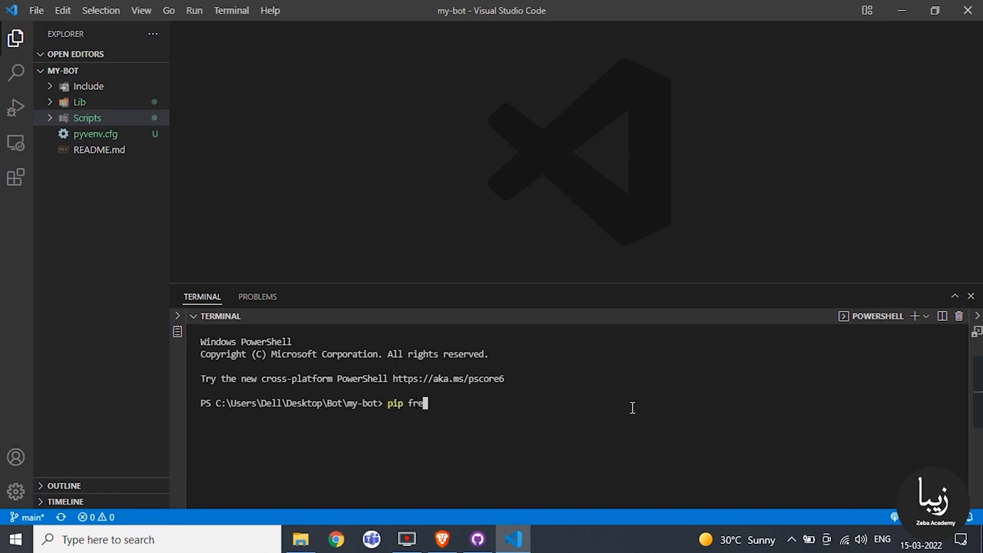
pyautogui.write('eze >r')
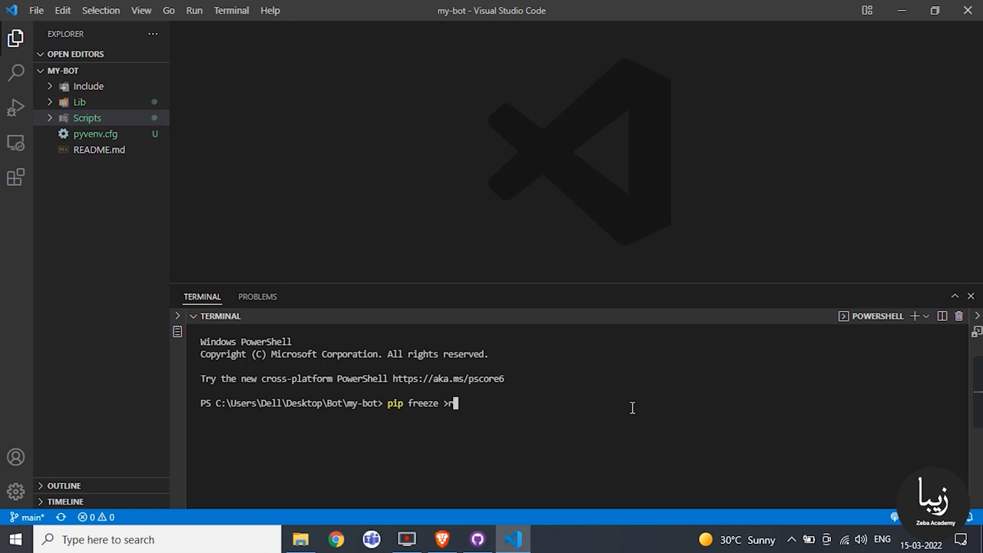
pyautogui.write('equi')
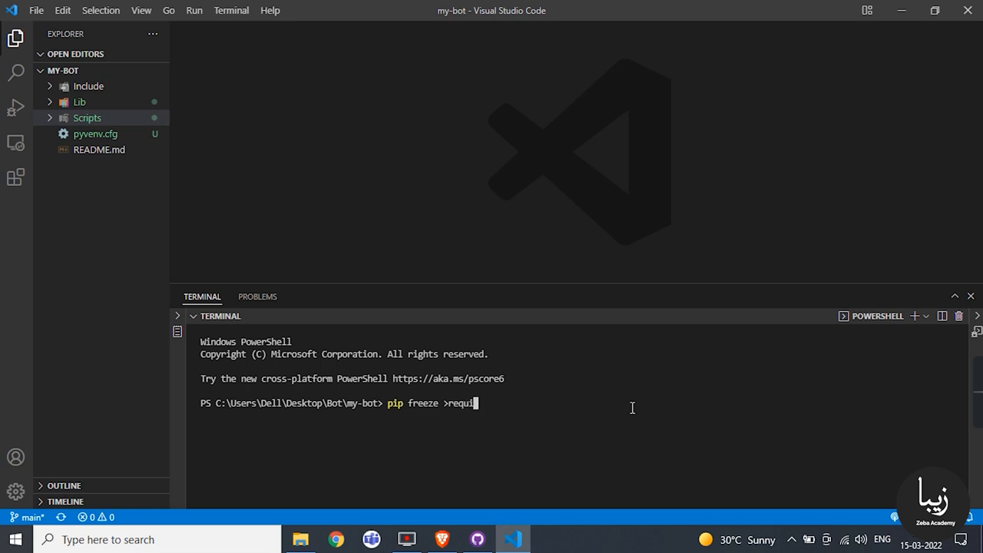
pyautogui.write('rements')
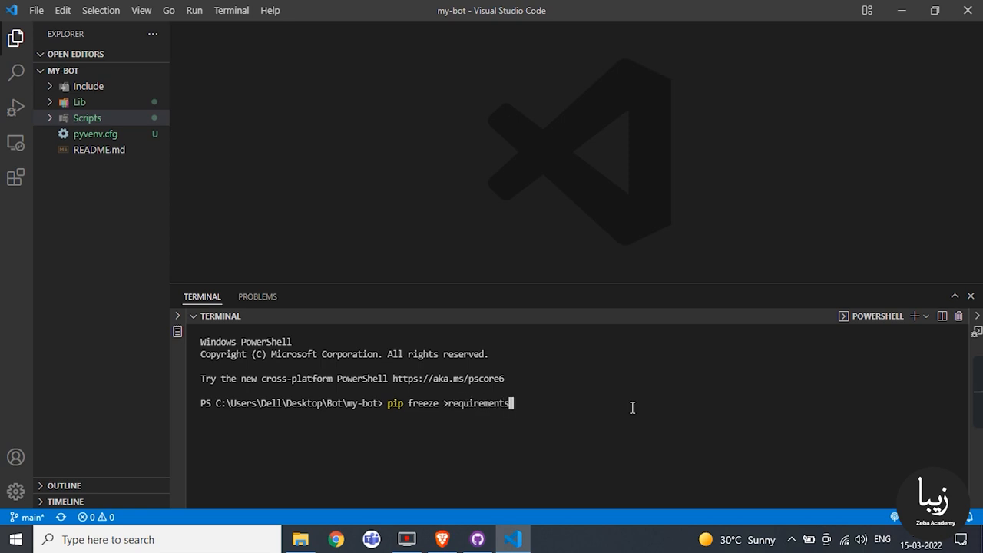
pyautogui.write('.txt')
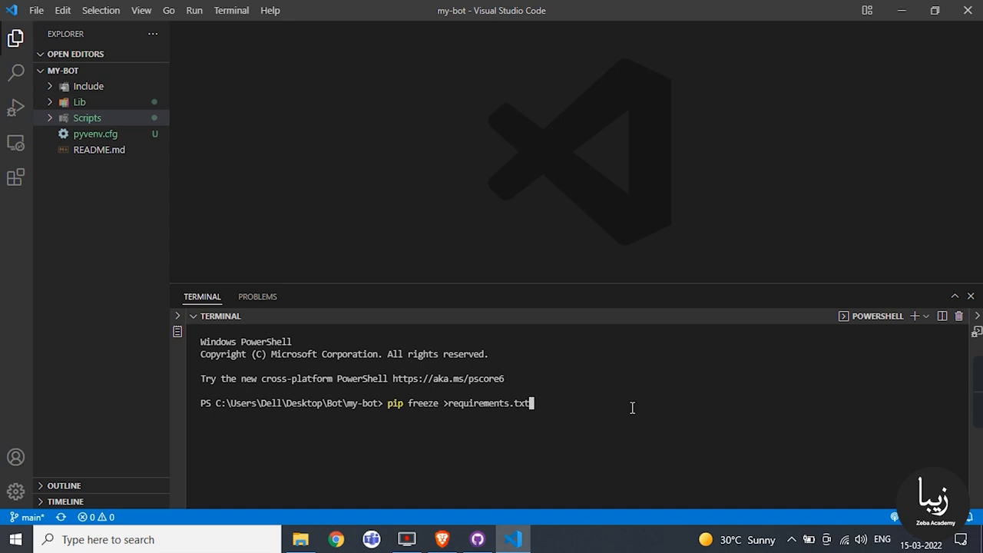
pyautogui.press('Enter')
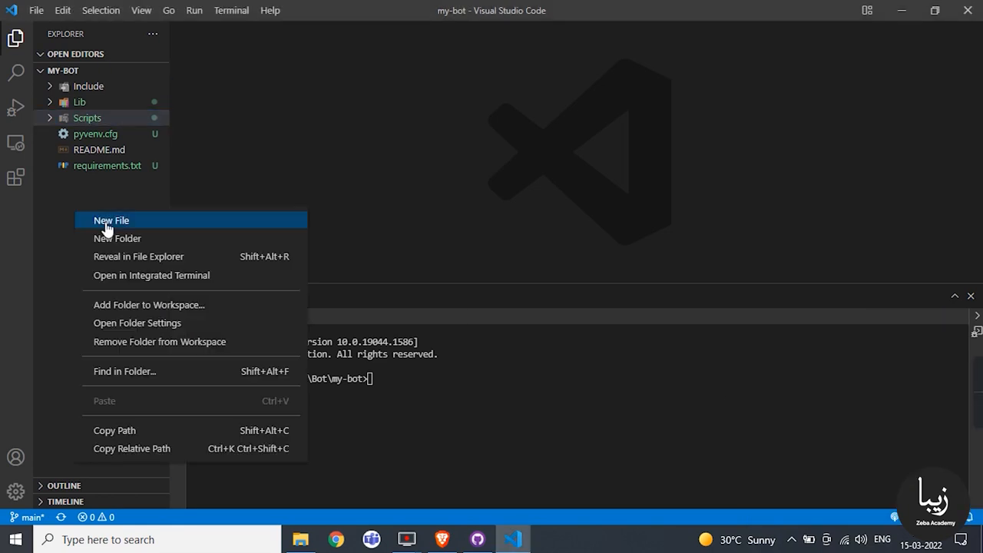
# Create a new bot_code.py file in the project folder for the Telegram bot code.
pyautogui.click(110, 222)
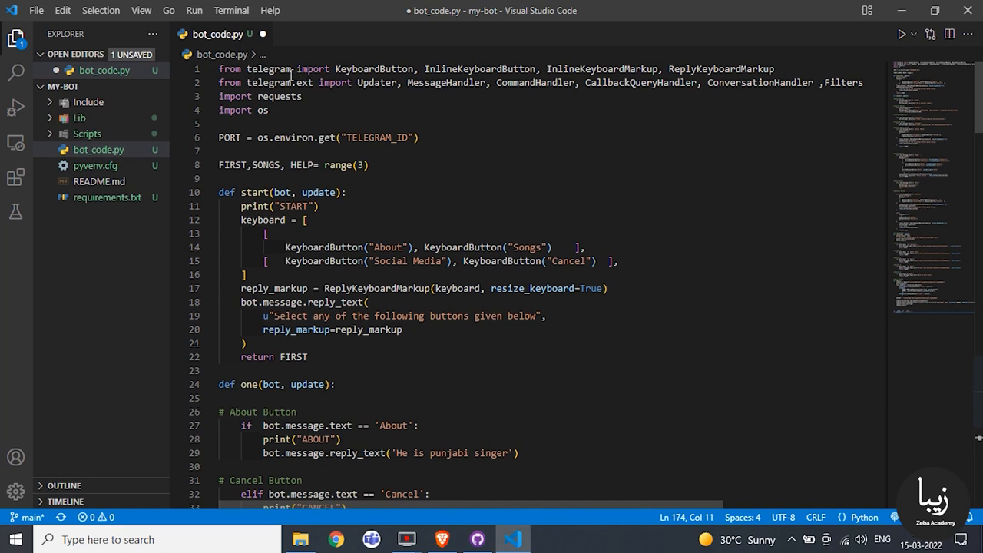
pyautogui.moveTo(399, 175)
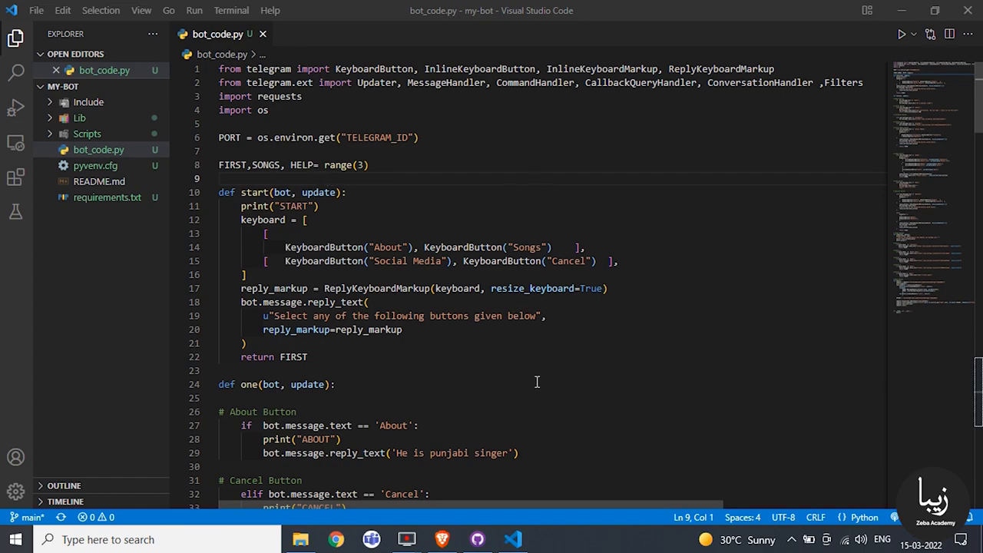
# Commit all 3078 pending changes, including bot_code.py, to main with summary 'Commit Once'.
pyautogui.click(476, 537)
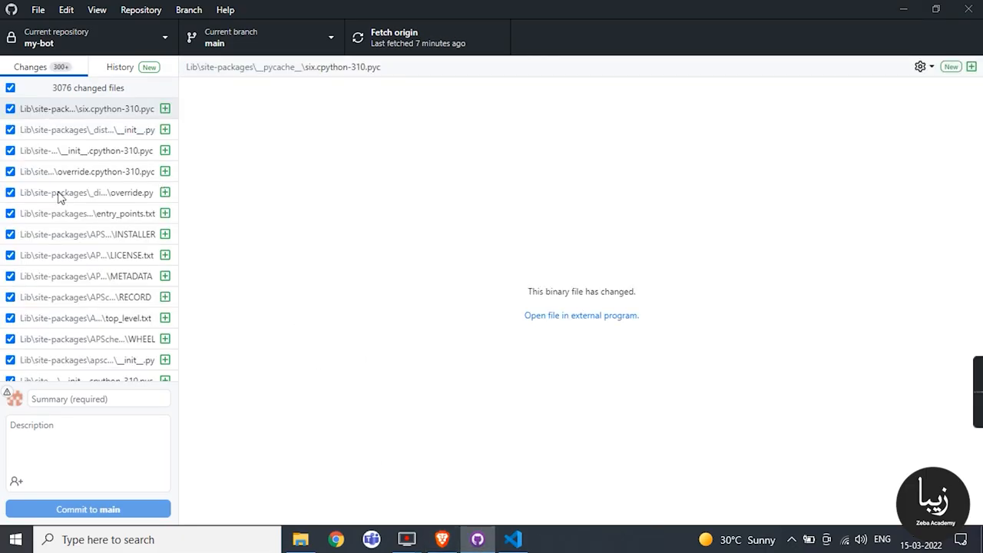
pyautogui.moveTo(98, 228)
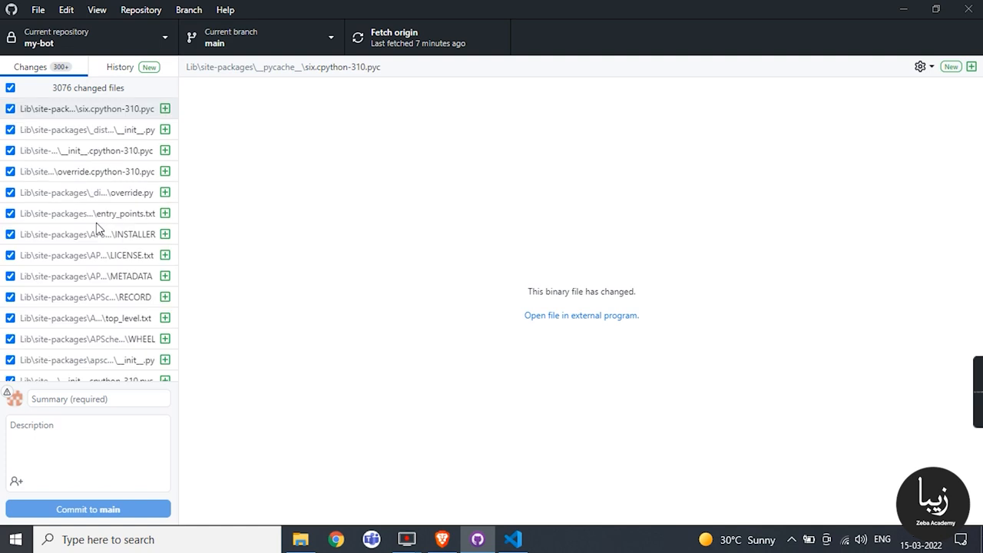
pyautogui.click(98, 400)
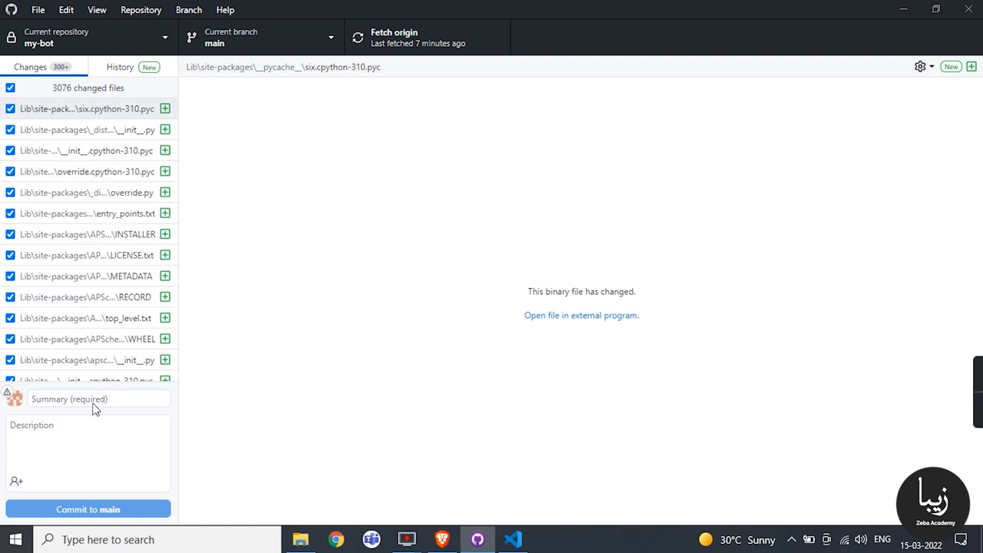
pyautogui.click(99, 399)
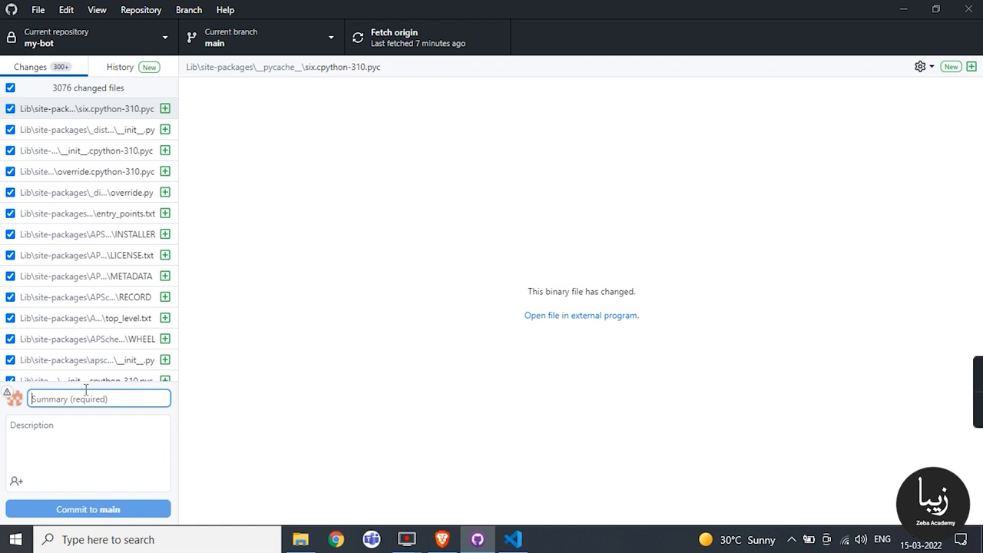
pyautogui.write('Commit Once')
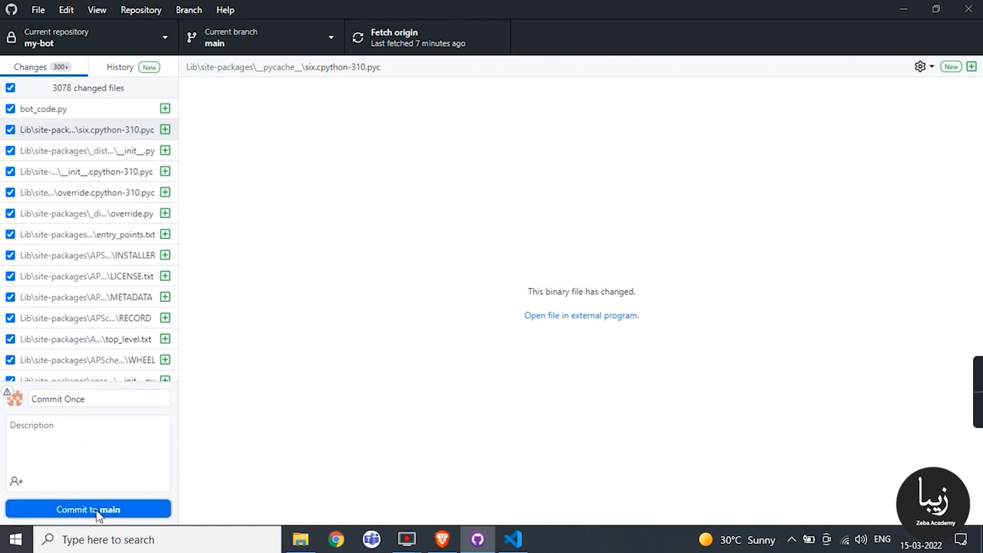
pyautogui.click(87, 510)
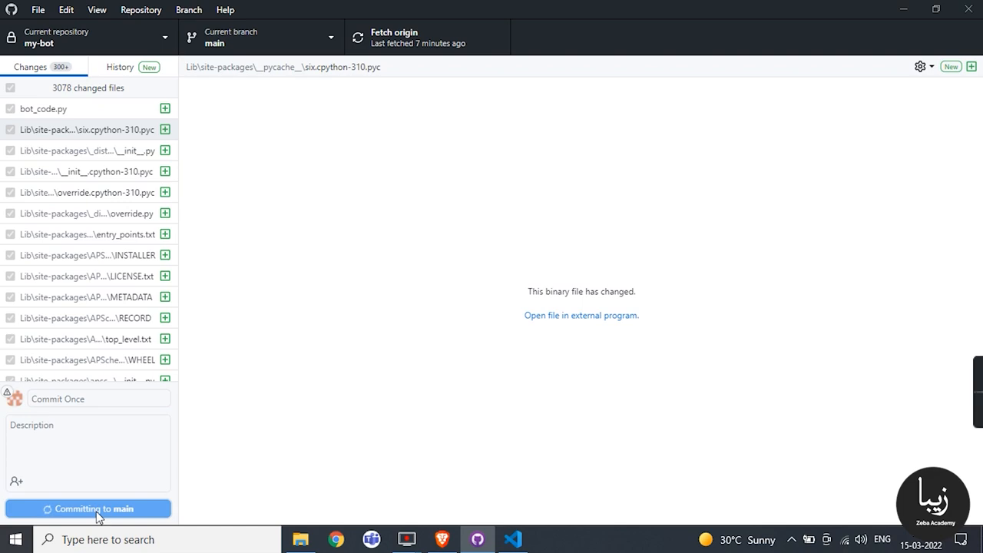